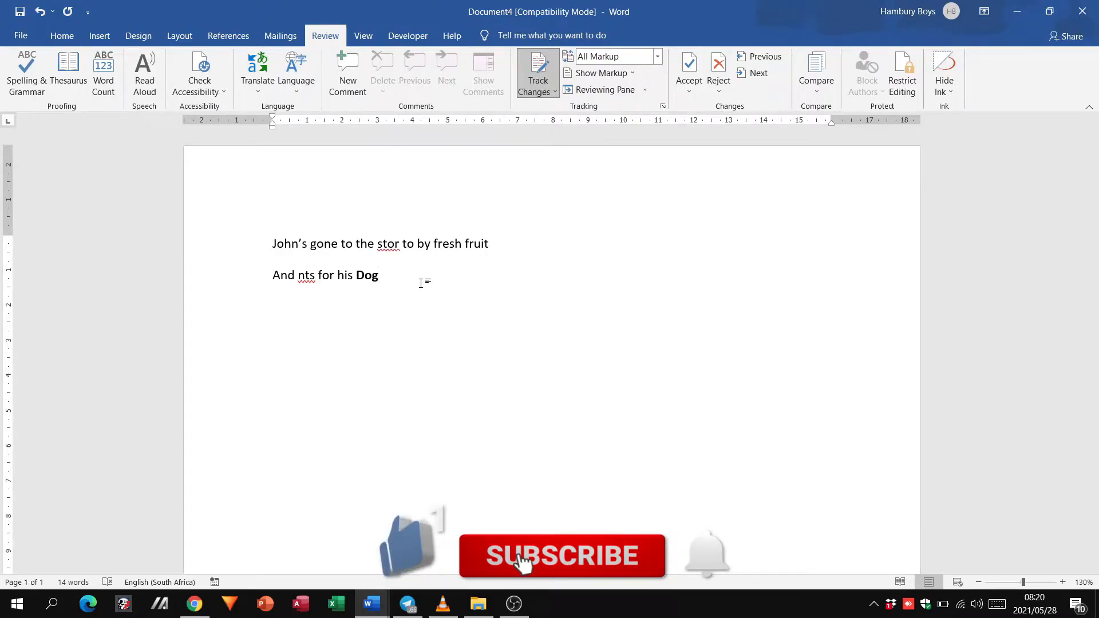
Correct 'stor' to 'store' on the first line as a tracked insertion.
click(561, 556)
text(e)
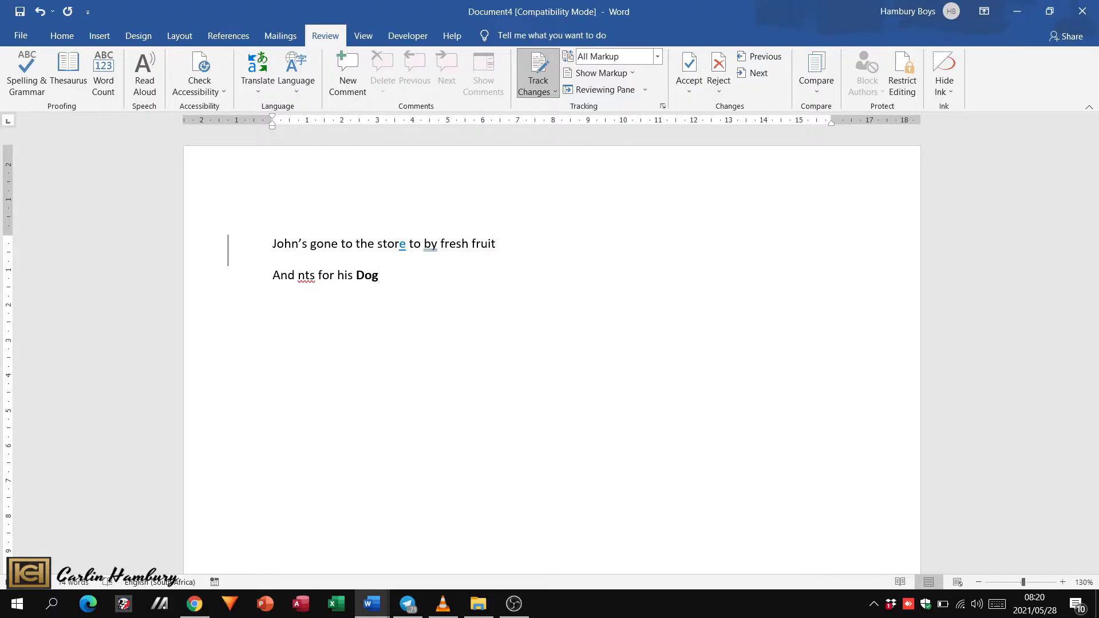
Correct 'nts' to 'nuts' on the second line and select the word 'gone'.
click(537, 92)
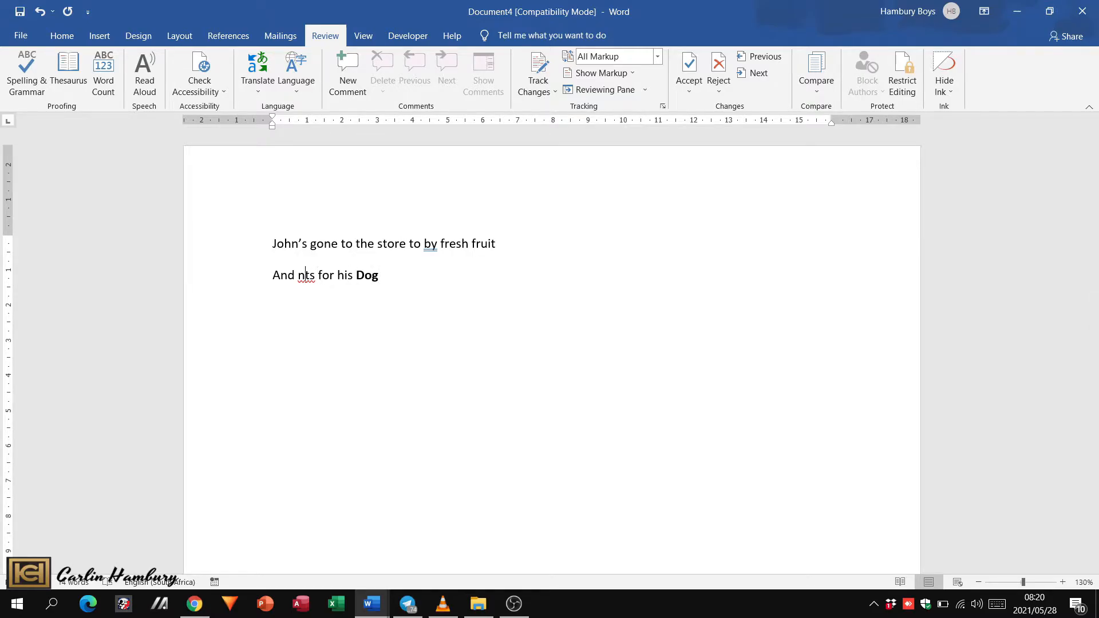
text(u)
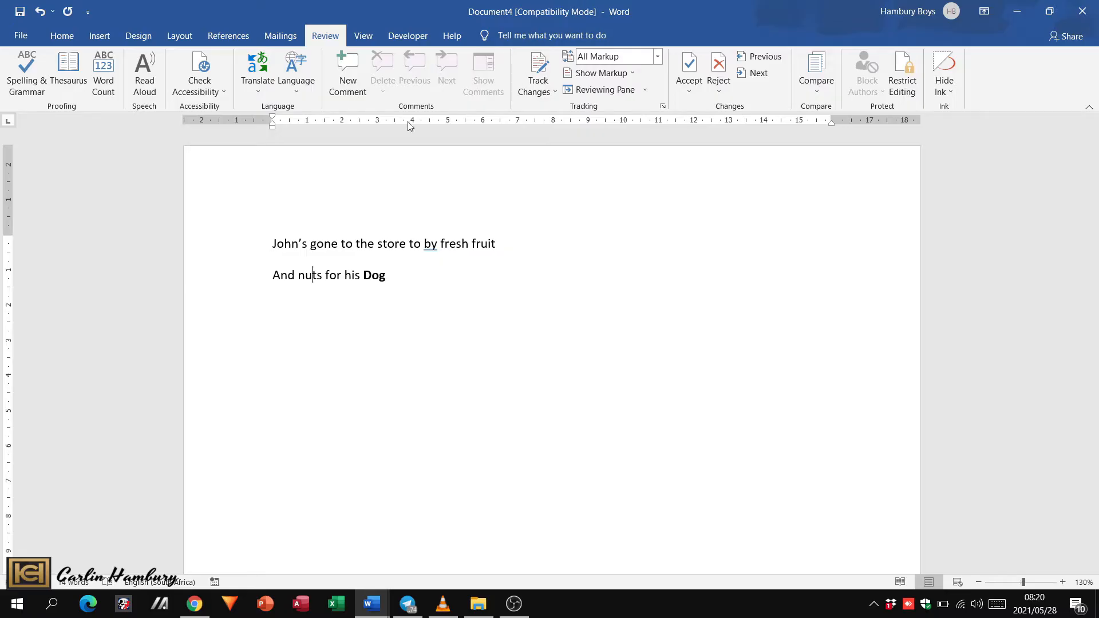
mouse_move(450, 95)
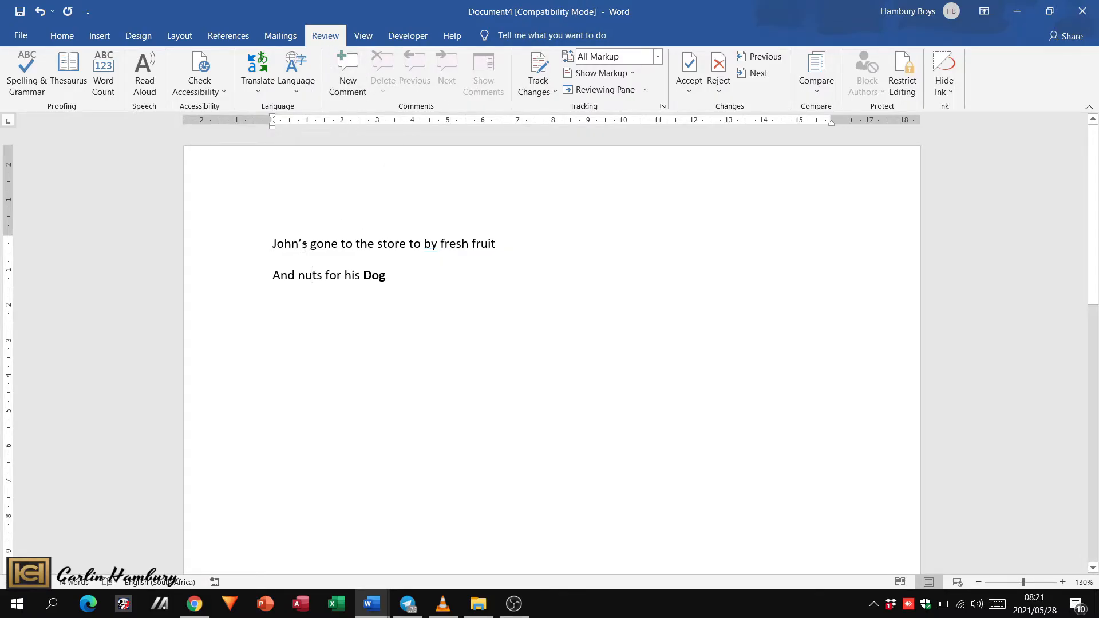
click(347, 69)
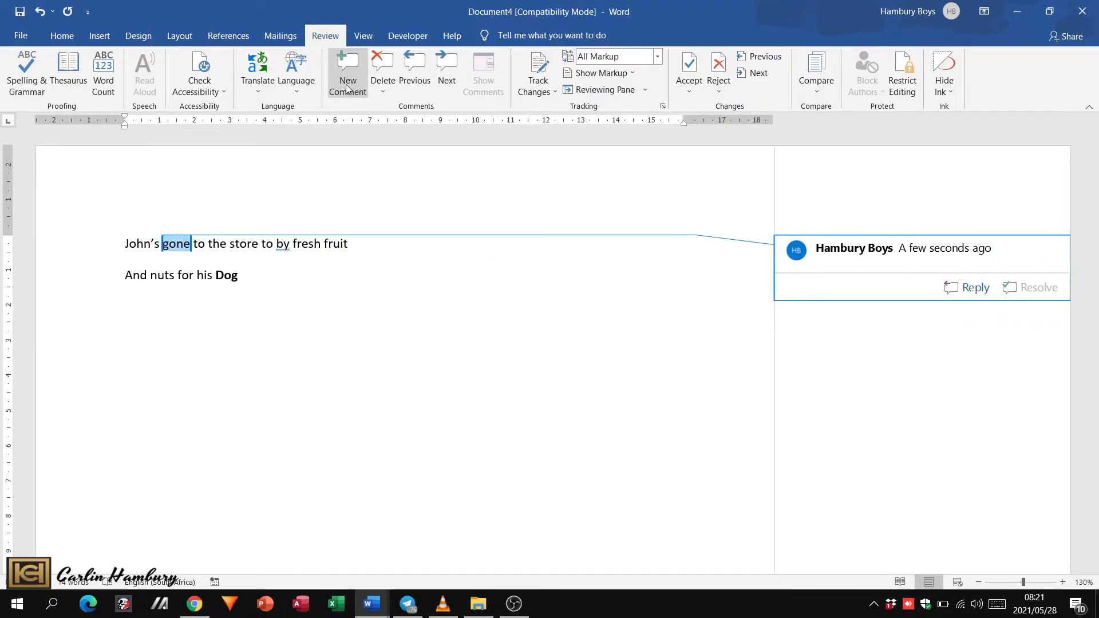
Write 'Gone should be in capital letters' in the comment on 'gone'.
text(gon)
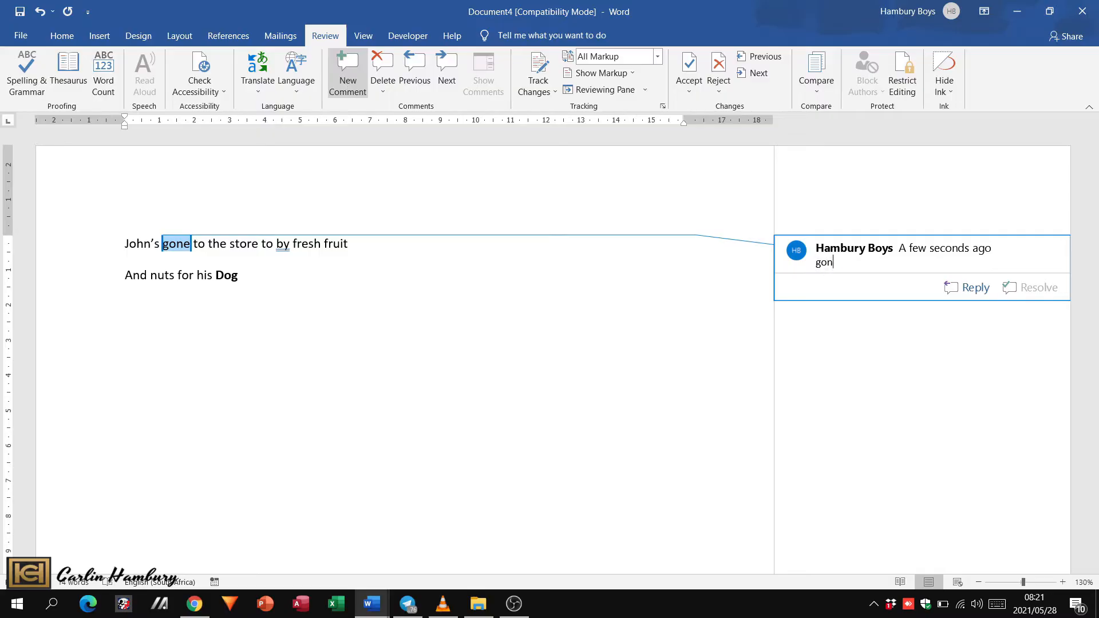
text(Gone should be)
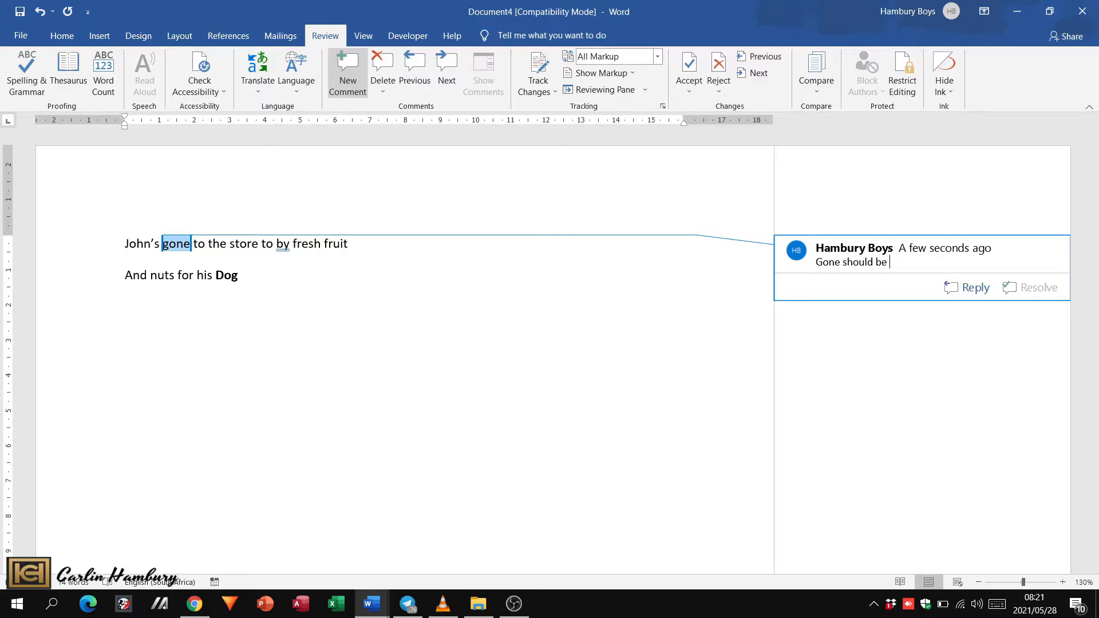
text(in capitale)
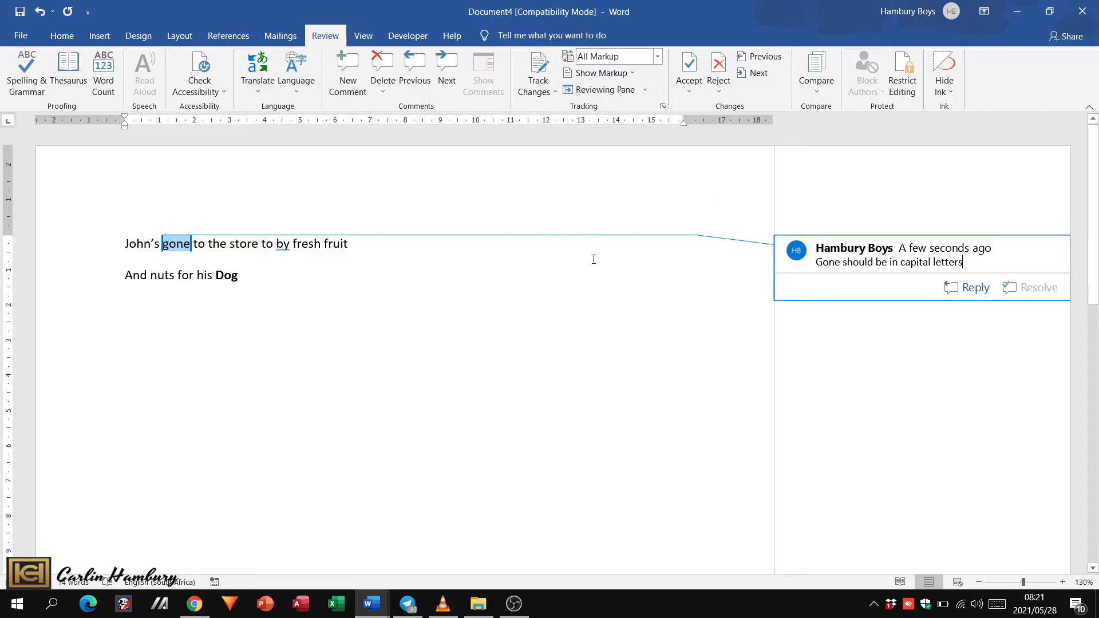
mouse_move(621, 376)
text(Why is this in)
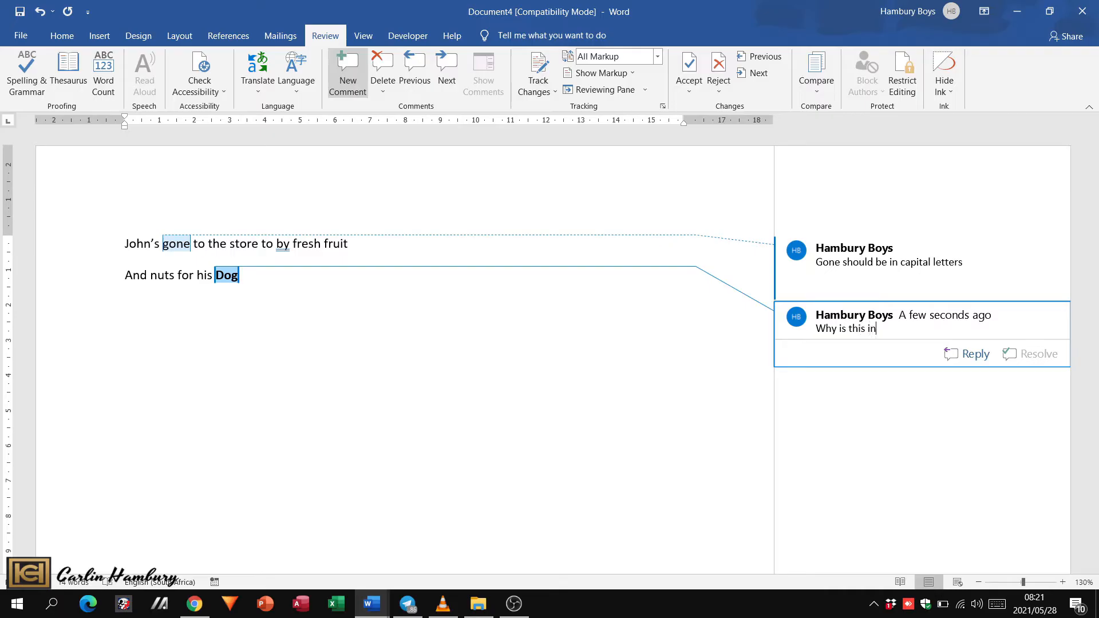
Comment 'Why is this in bold?' on 'Dog', then start and abandon a reply.
text(bold?)
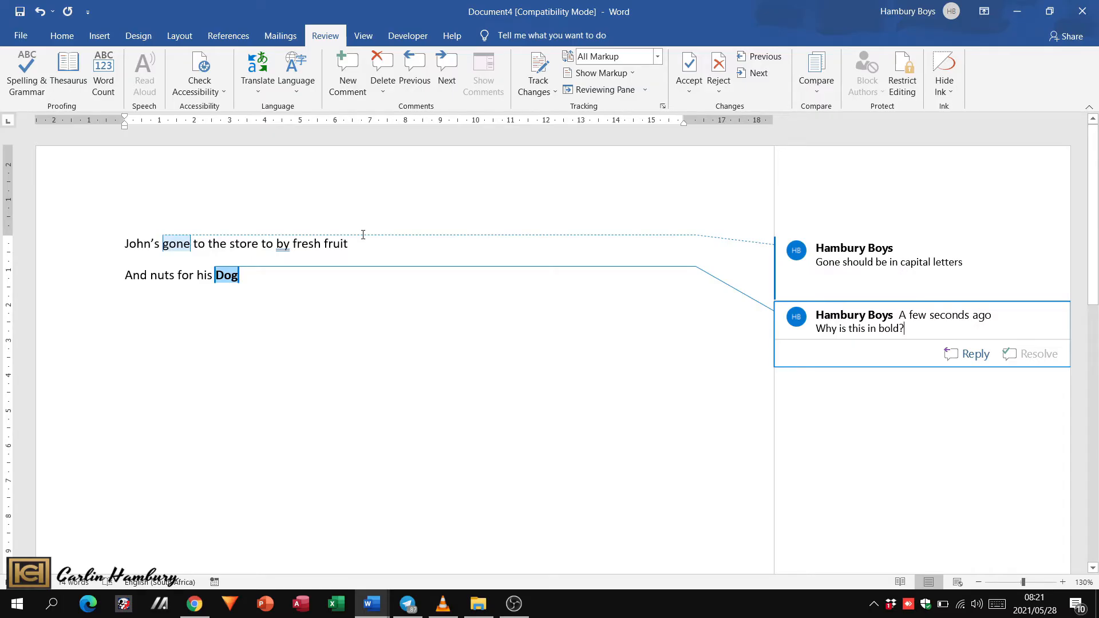
mouse_move(993, 380)
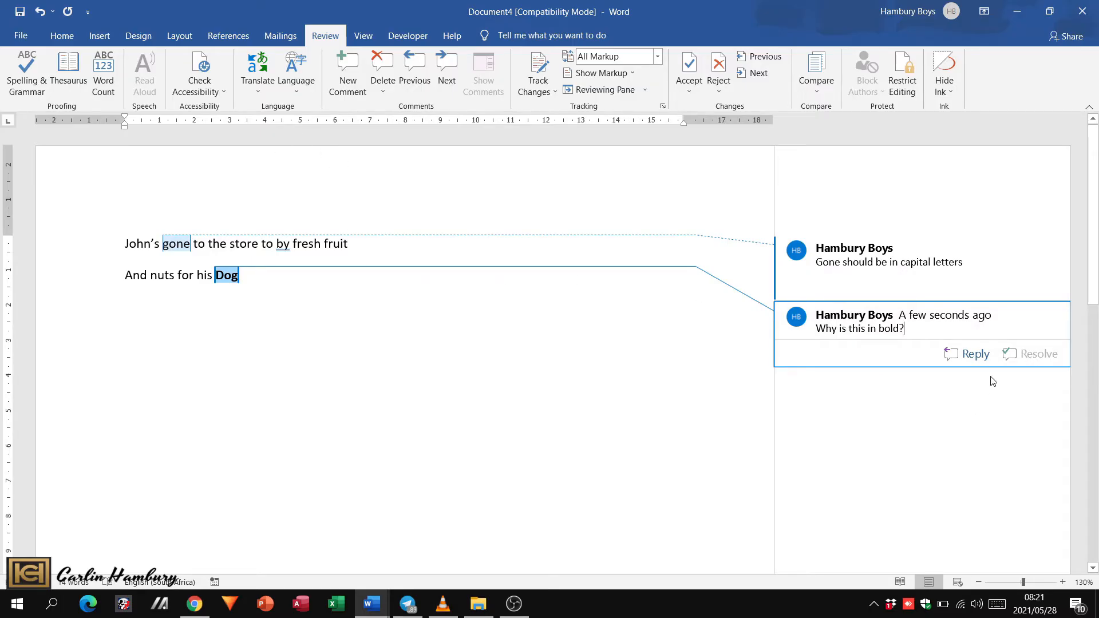
click(976, 354)
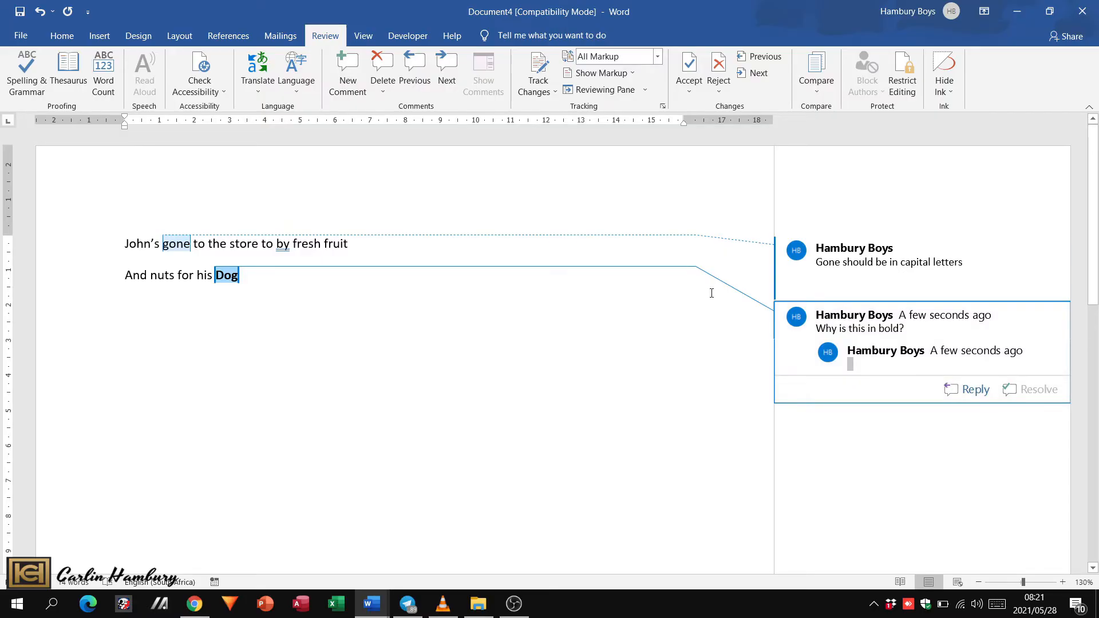
click(382, 65)
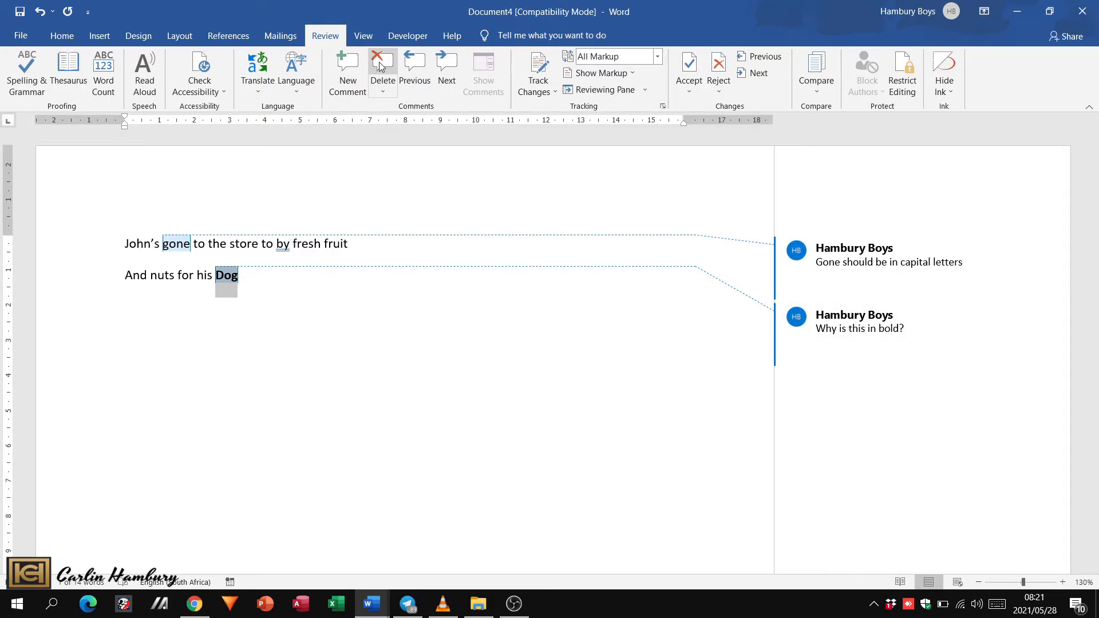
Delete all comments in the document and select the word 'Dog'.
click(382, 64)
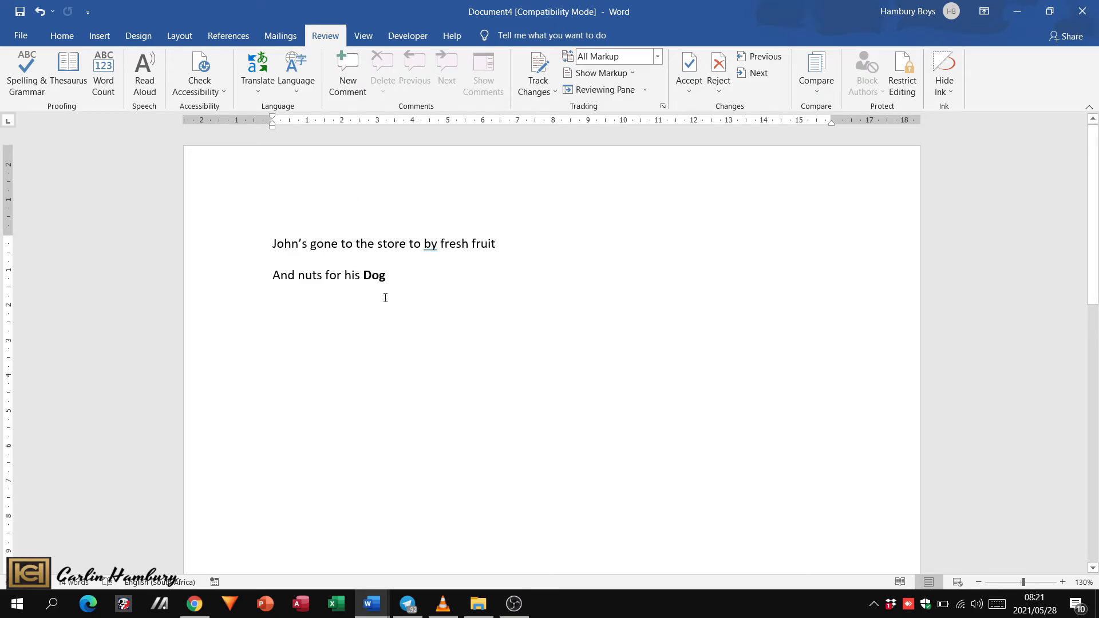
double_click(374, 274)
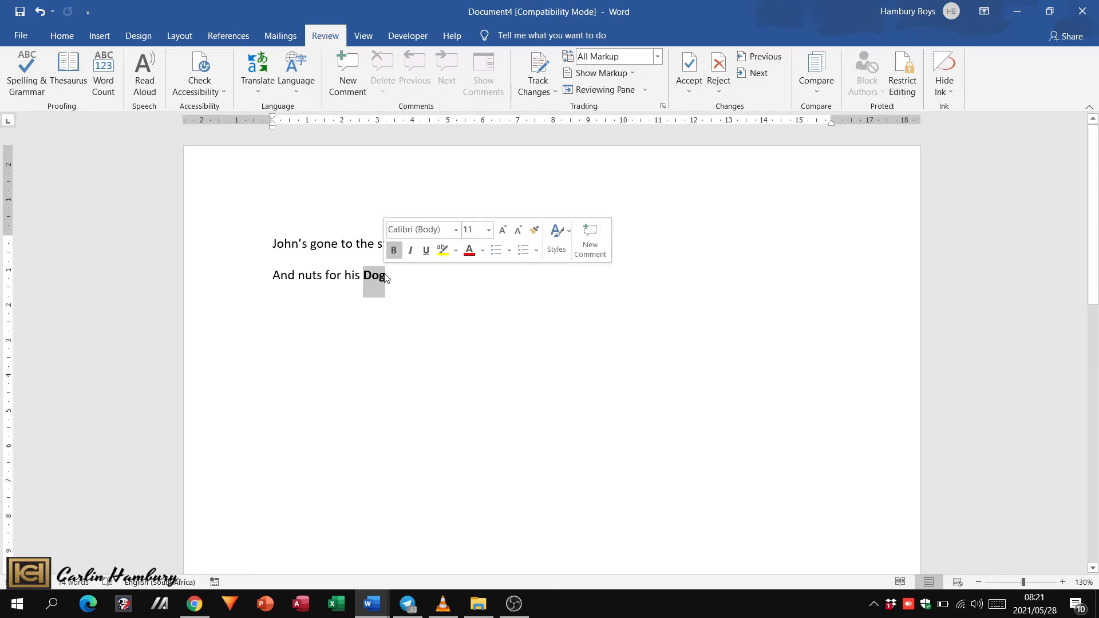